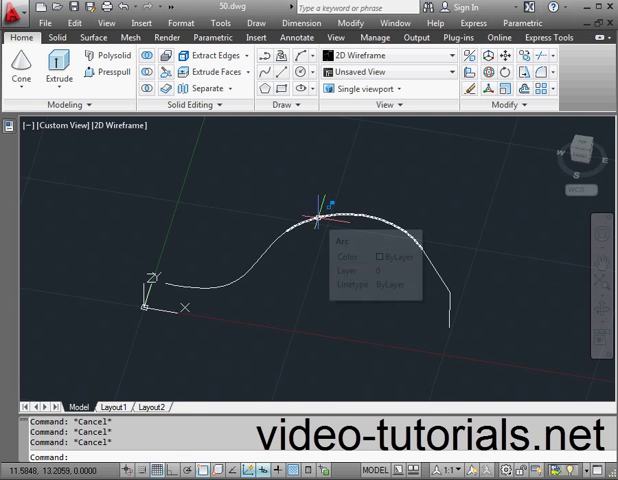
pyautogui.moveTo(445, 268)
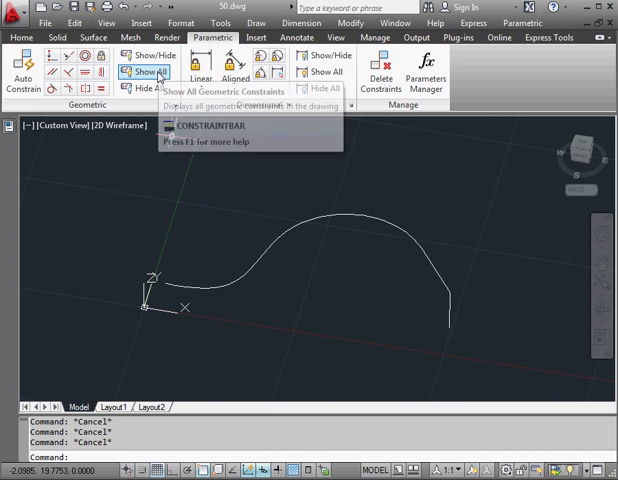
# Show all geometric constraints on the curved arc profile from the Parametric tab
pyautogui.click(149, 71)
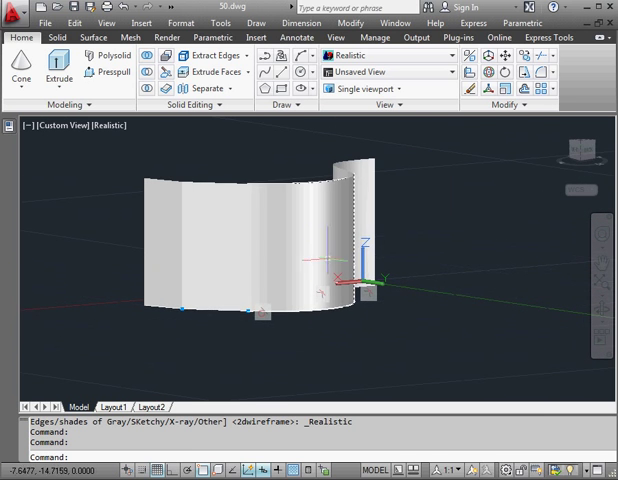
pyautogui.moveTo(109, 55)
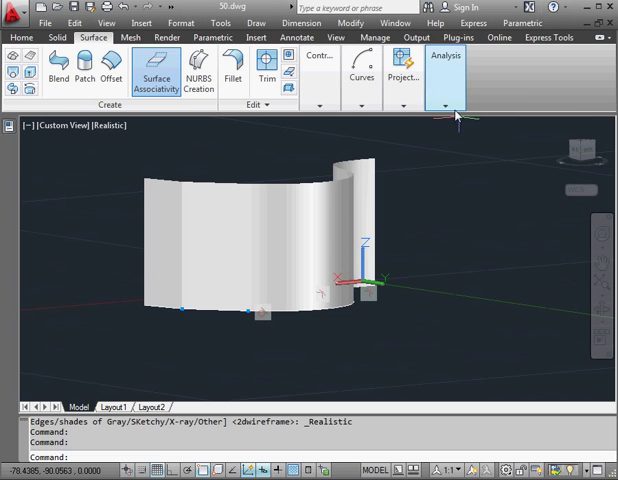
# Open Analysis Options from the Surface tab's Analysis panel, on the Zebra tab
pyautogui.click(444, 70)
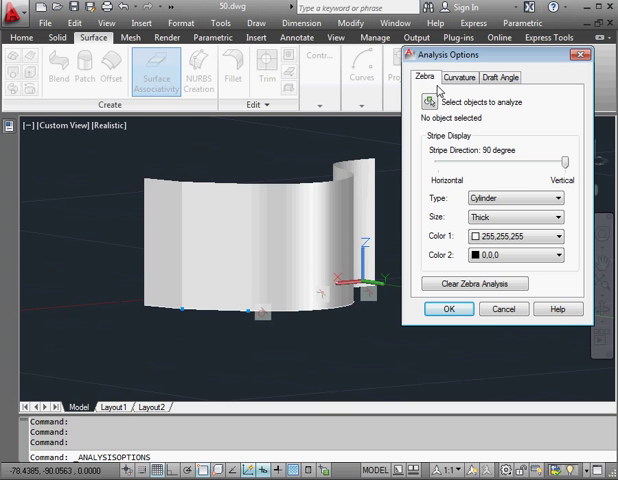
pyautogui.moveTo(447, 151)
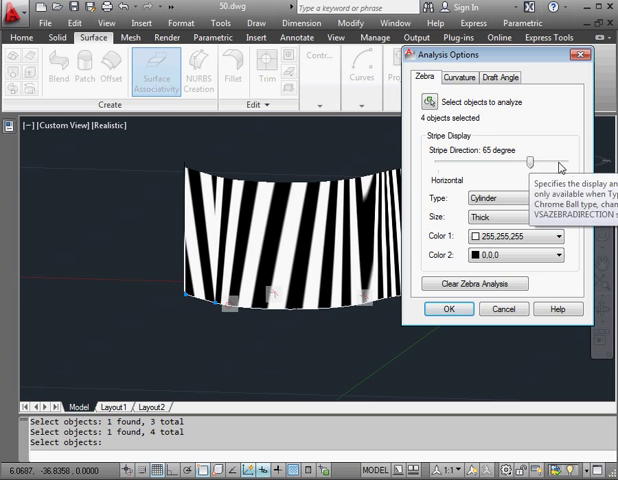
# Adjust stripe direction, set Type to Chrome Ball and Color 2 back to black
pyautogui.moveTo(532, 161); pyautogui.dragTo(567, 161)
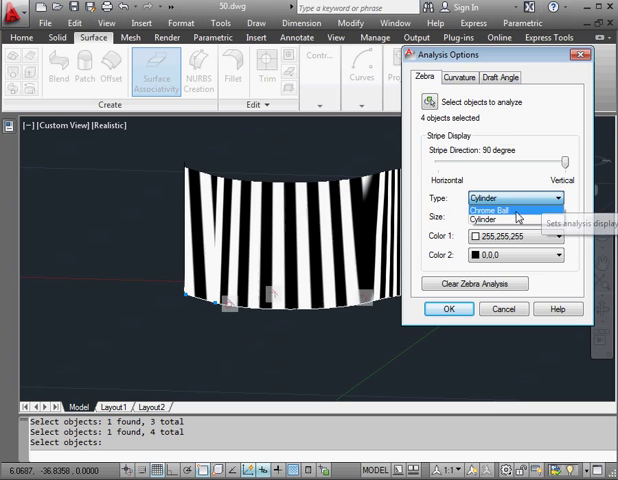
pyautogui.click(513, 217)
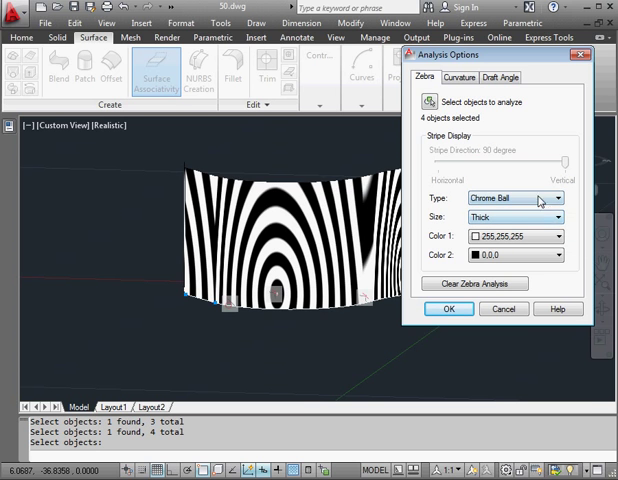
pyautogui.moveTo(521, 202)
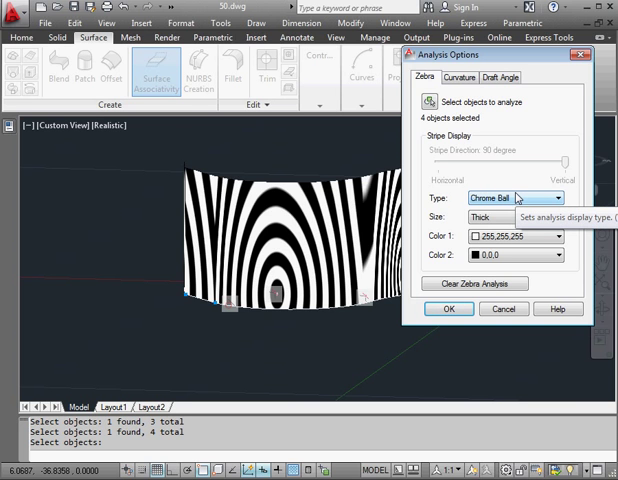
pyautogui.moveTo(517, 196)
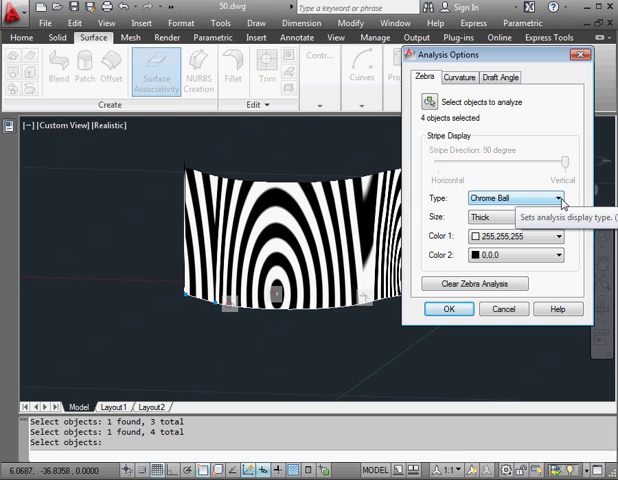
pyautogui.click(515, 198)
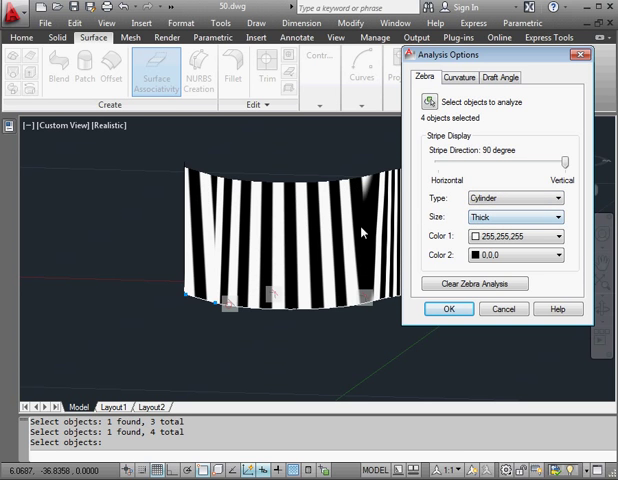
pyautogui.click(556, 198)
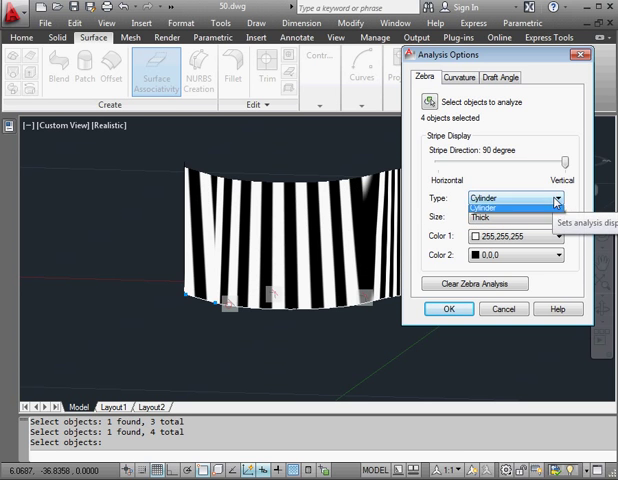
pyautogui.click(510, 198)
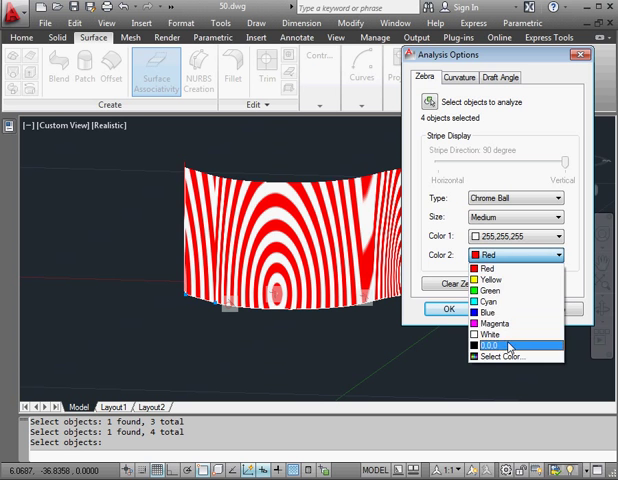
pyautogui.click(490, 346)
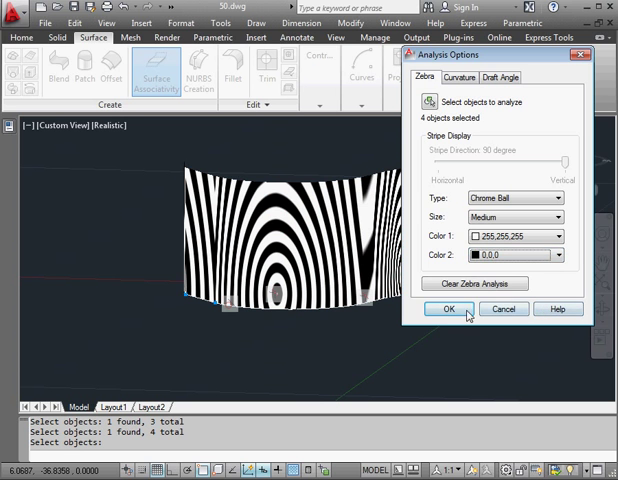
# Apply the zebra settings with OK and check the list of open drawings
pyautogui.click(448, 308)
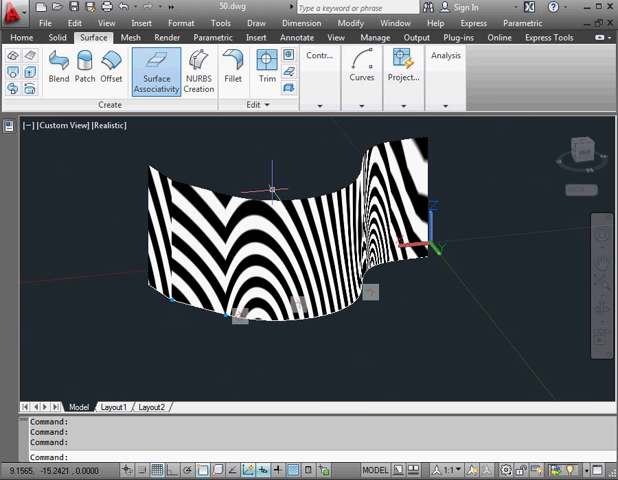
pyautogui.click(402, 77)
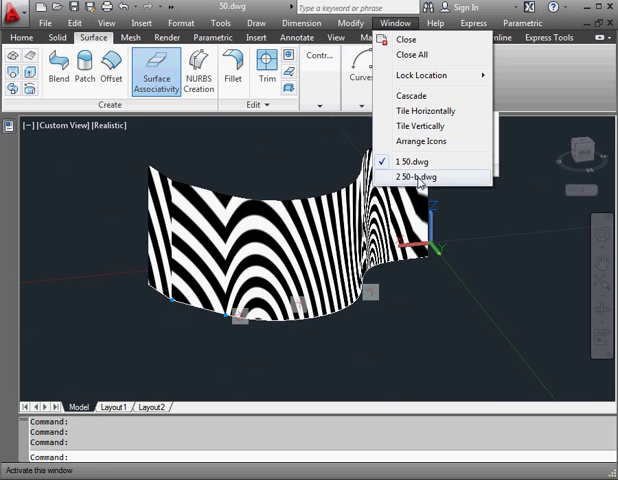
# Switch to 50-b.dwg and apply Cylinder-type zebra stripes to the sphere and cone
pyautogui.click(414, 177)
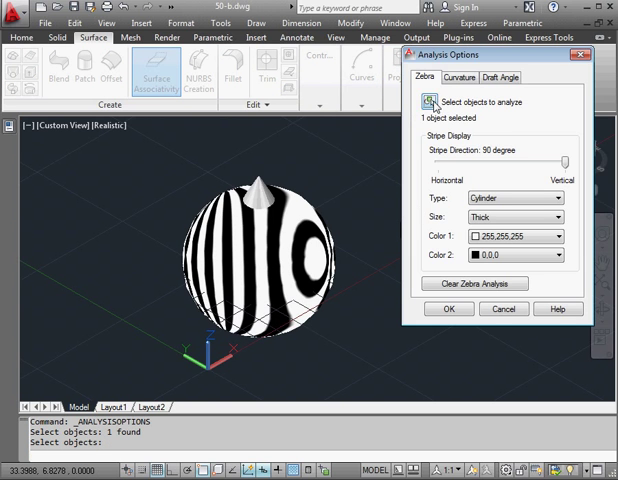
pyautogui.click(433, 102)
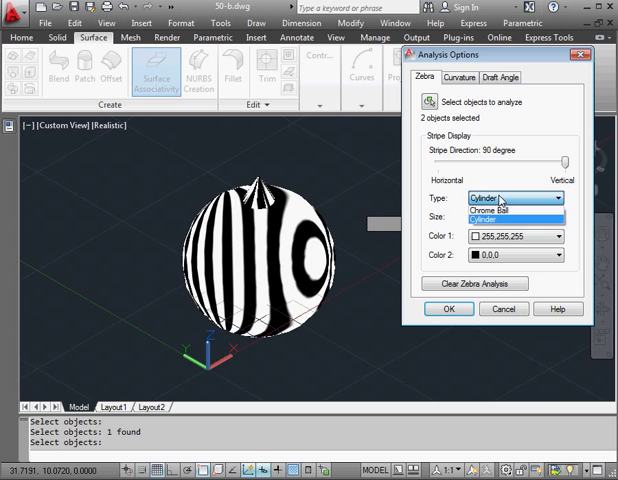
pyautogui.click(510, 210)
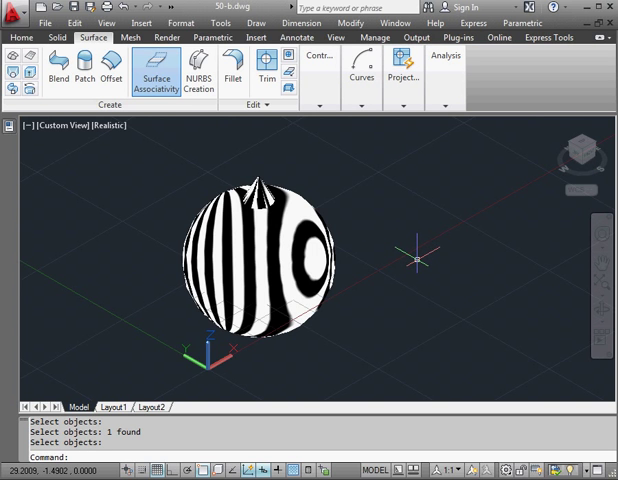
pyautogui.moveTo(418, 258)
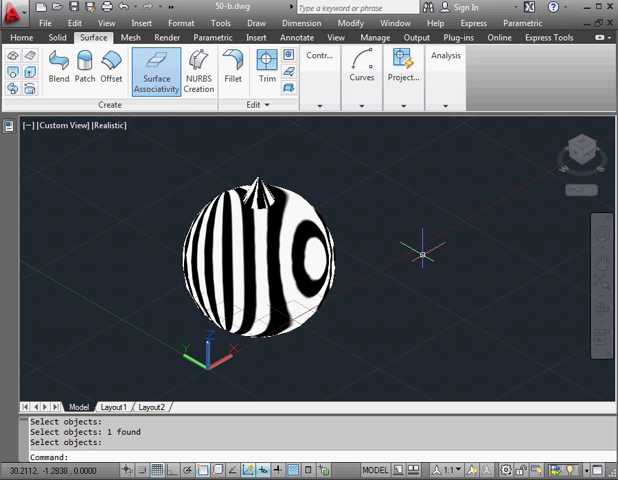